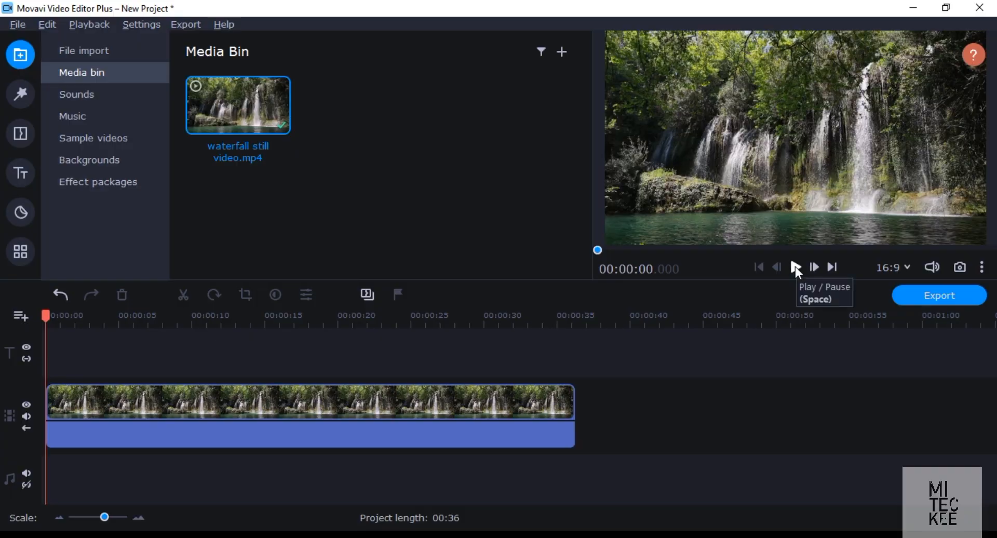
# Step: Play the waterfall clip and move the preview position to about 9 seconds
pyautogui.click(795, 267)
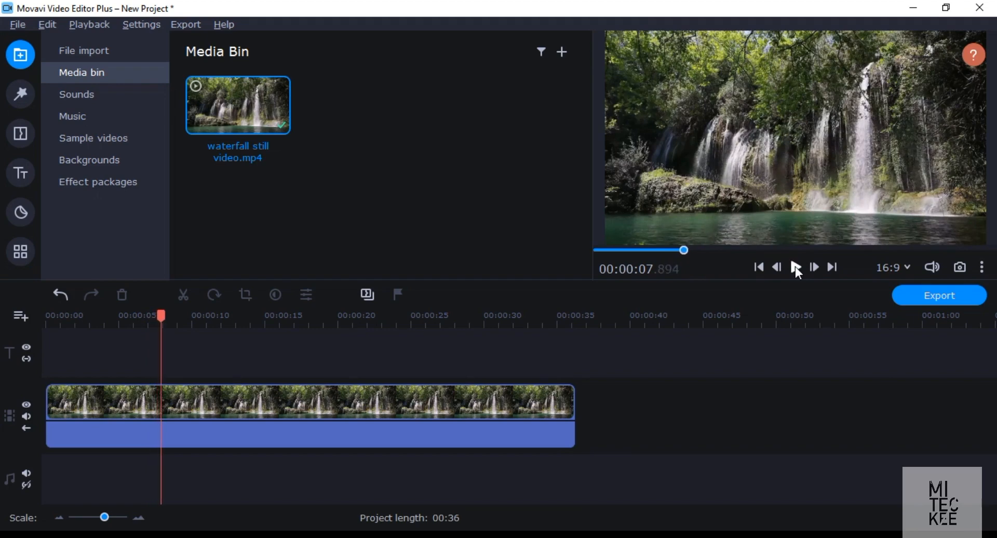
pyautogui.moveTo(693, 276)
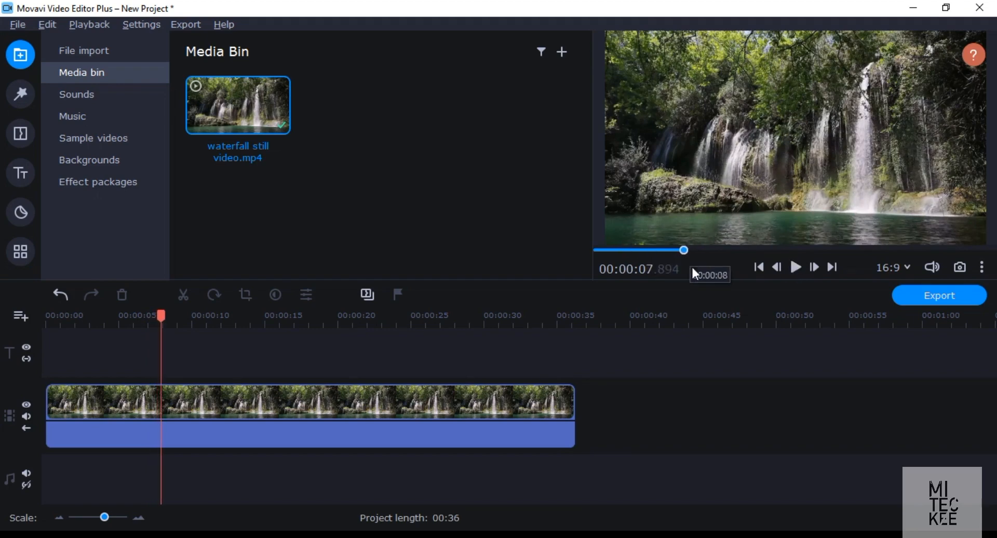
pyautogui.moveTo(685, 251); pyautogui.dragTo(695, 250)
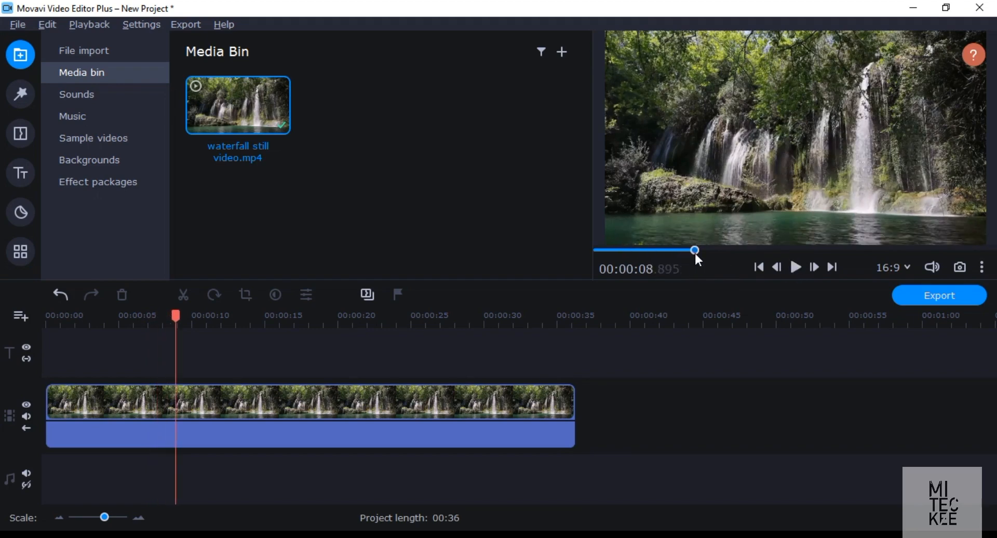
pyautogui.click(758, 267)
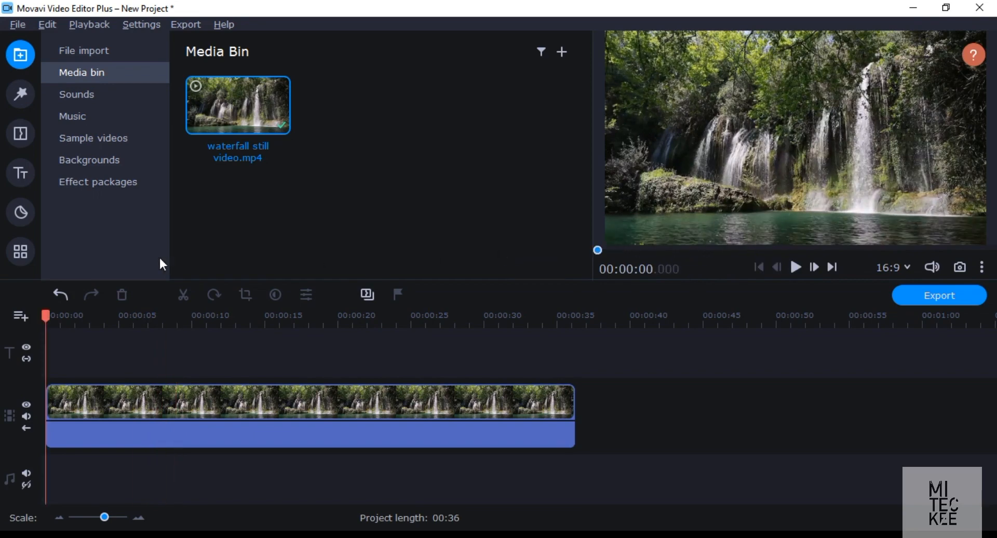
# Step: Apply the Pan and Zoom 'Left to right' preset to the selected waterfall clip via More Tools
pyautogui.click(21, 251)
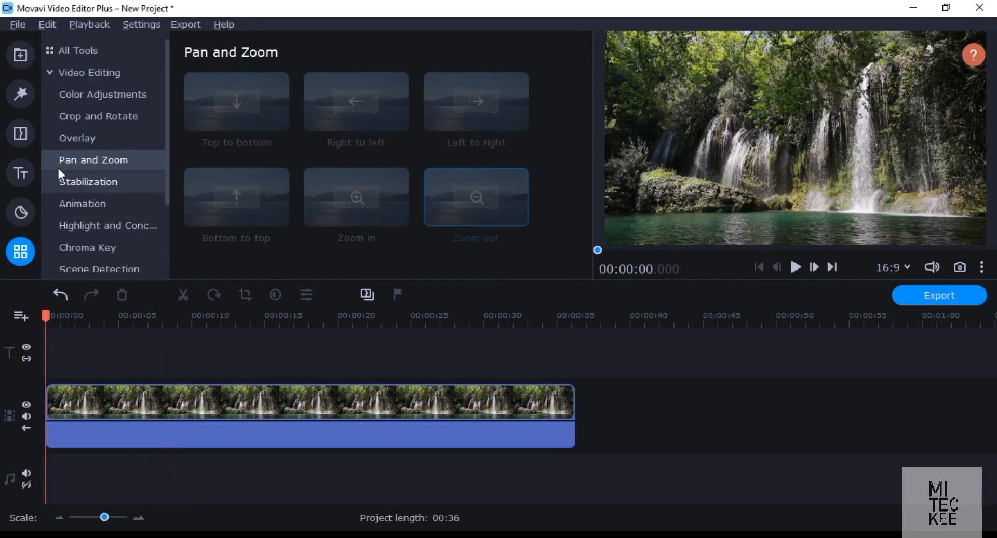
pyautogui.click(90, 71)
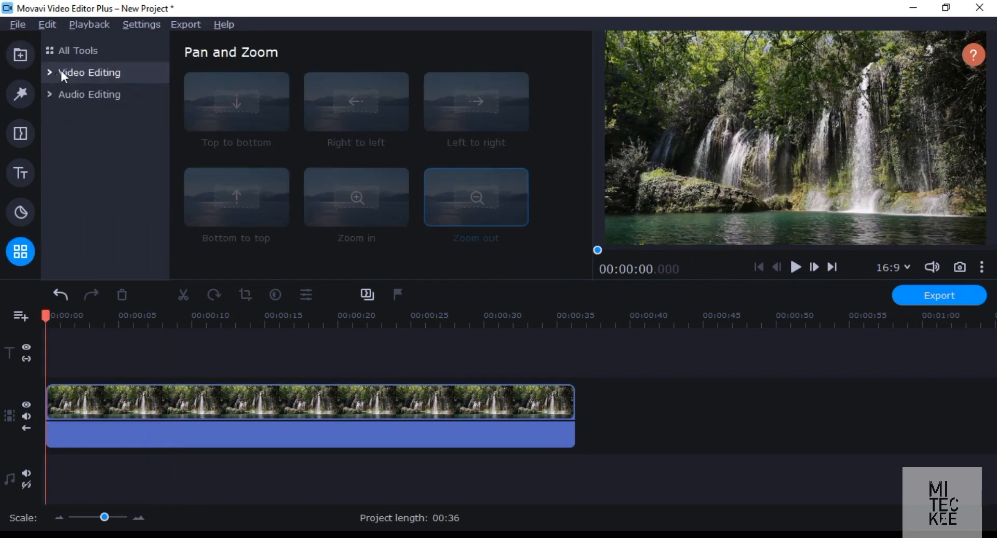
pyautogui.click(77, 50)
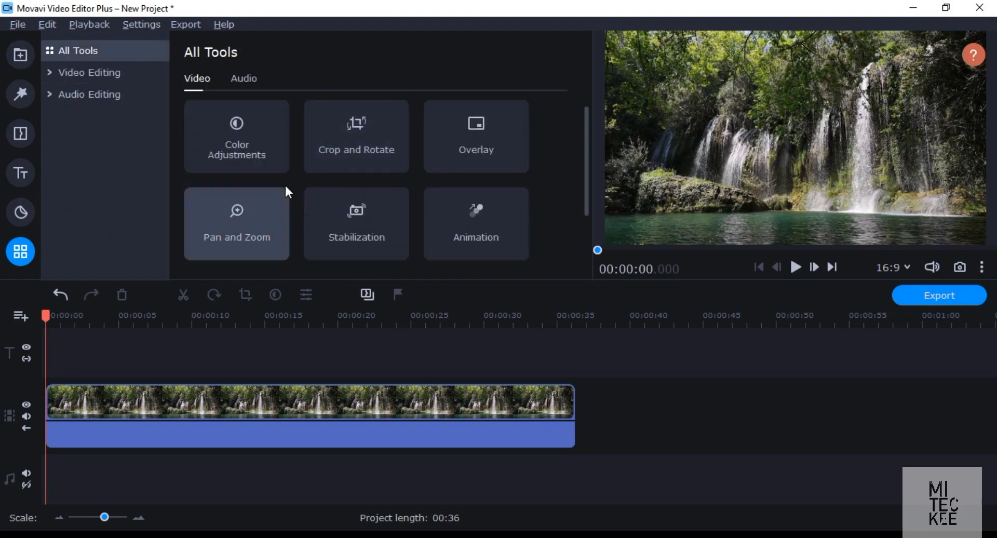
pyautogui.click(236, 224)
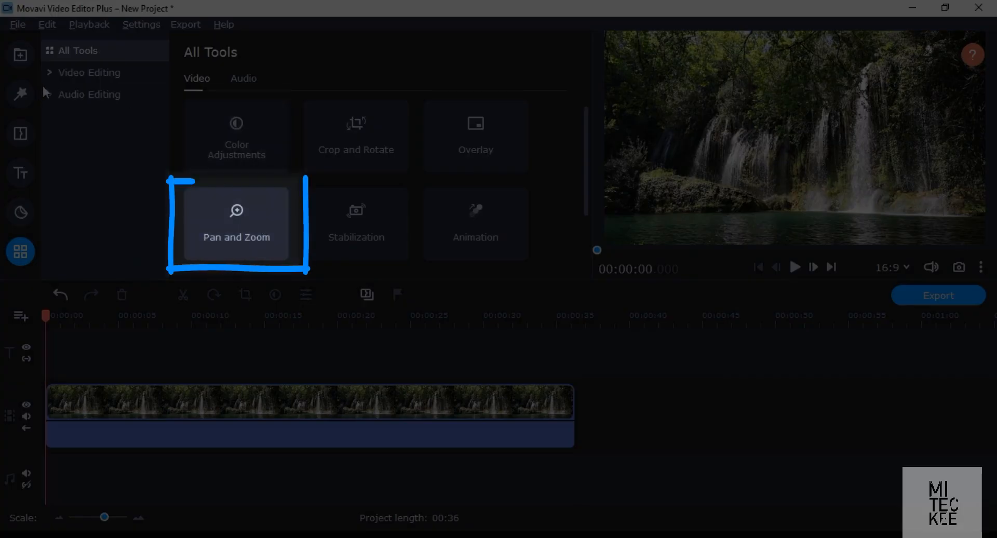
pyautogui.click(90, 71)
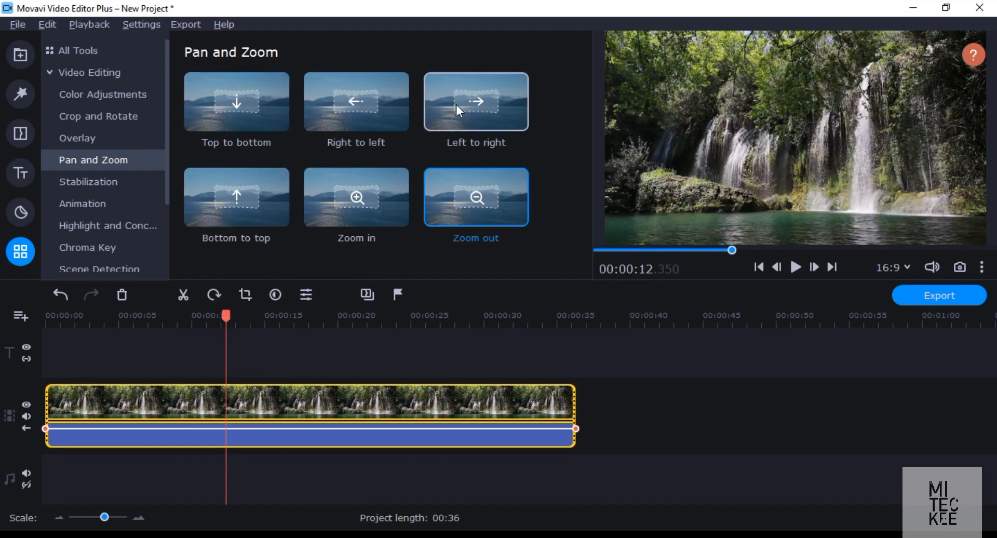
pyautogui.click(476, 102)
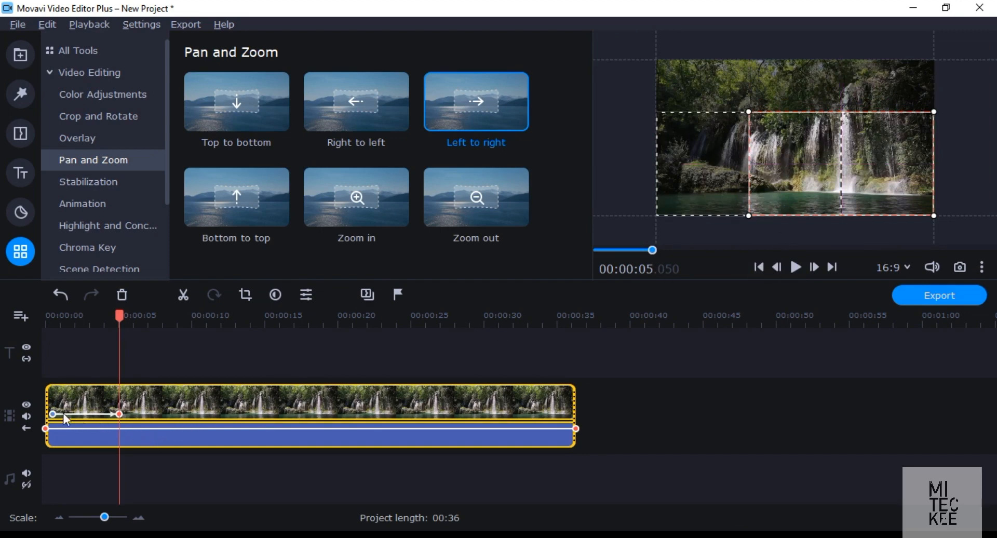
pyautogui.moveTo(104, 337)
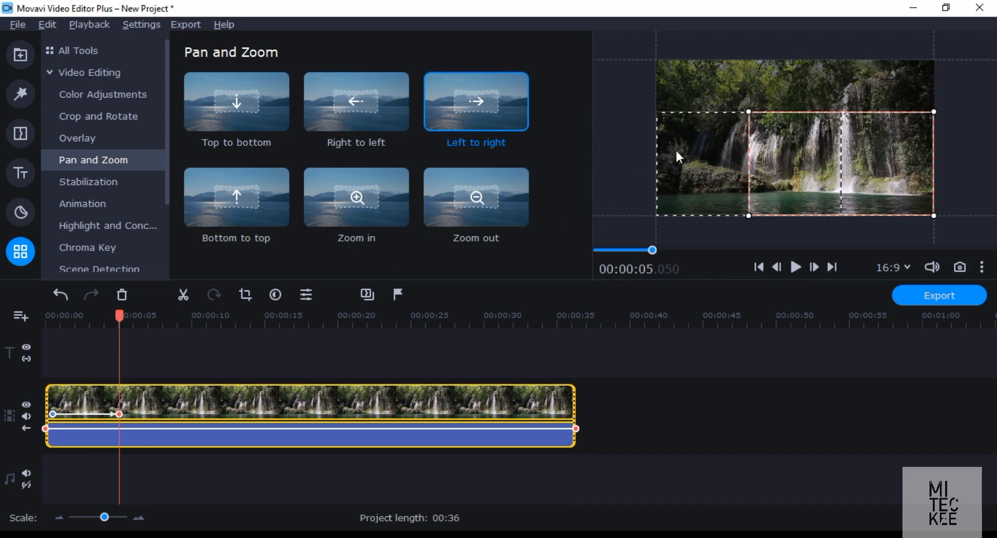
pyautogui.moveTo(750, 210)
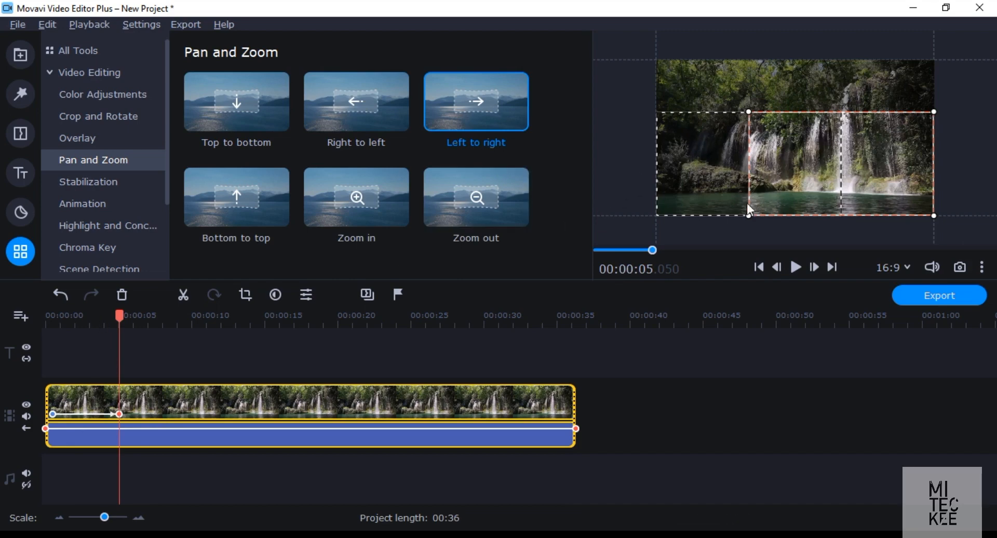
pyautogui.moveTo(571, 255)
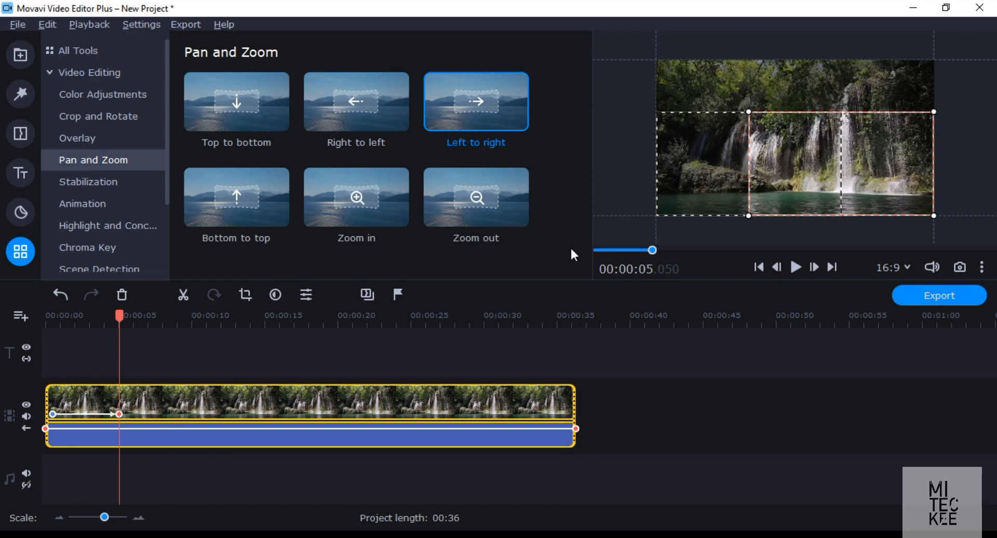
# Step: Preview the pan, then play it again with a shortened end keyframe
pyautogui.click(758, 267)
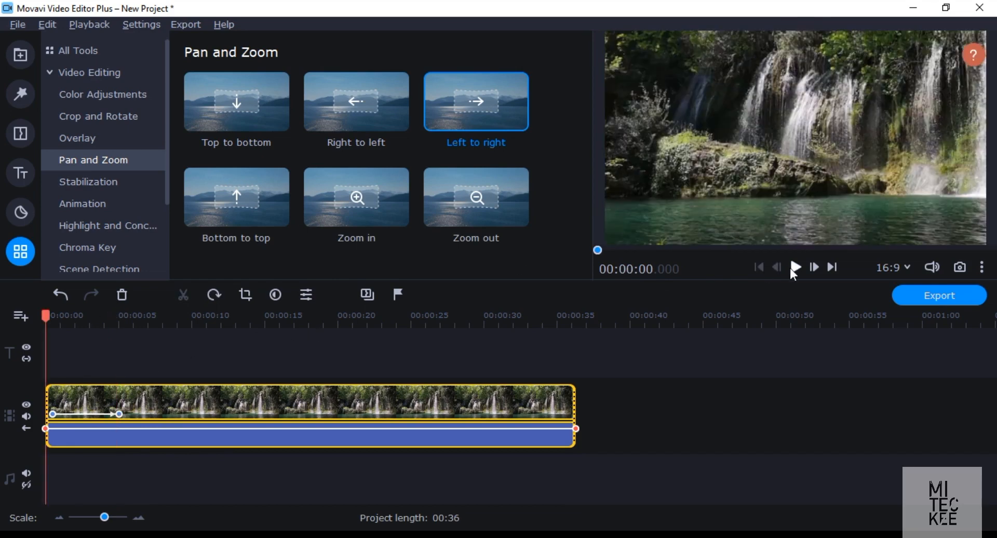
pyautogui.click(796, 268)
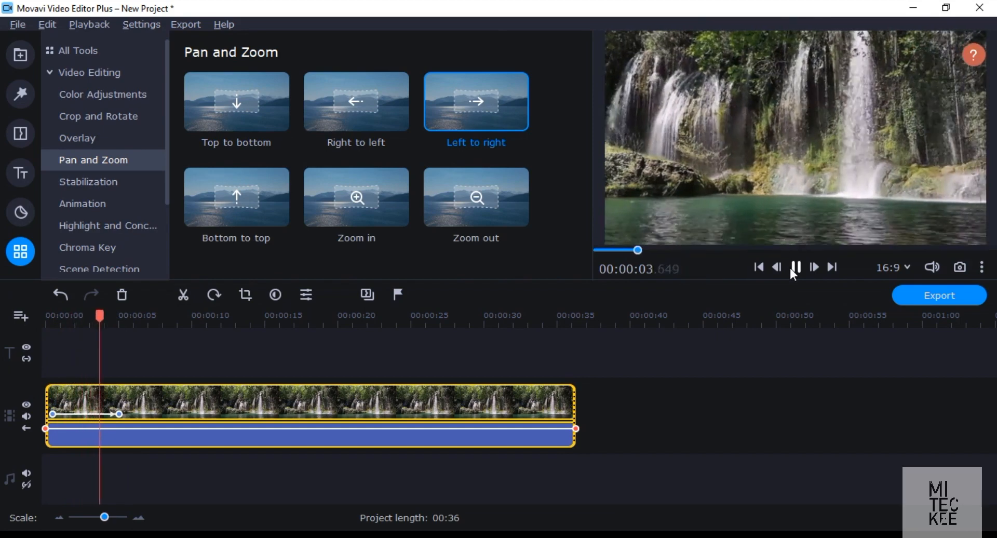
pyautogui.click(796, 267)
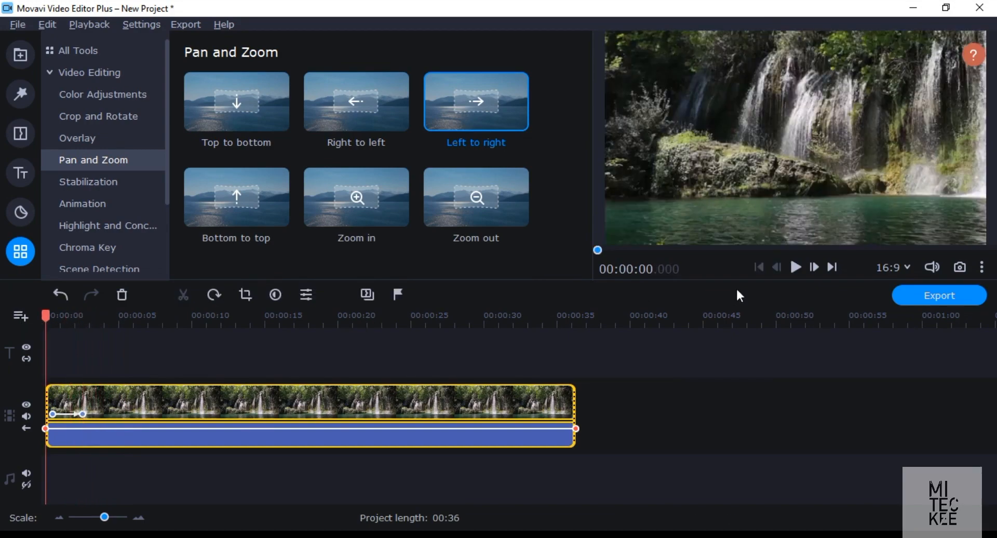
pyautogui.click(796, 267)
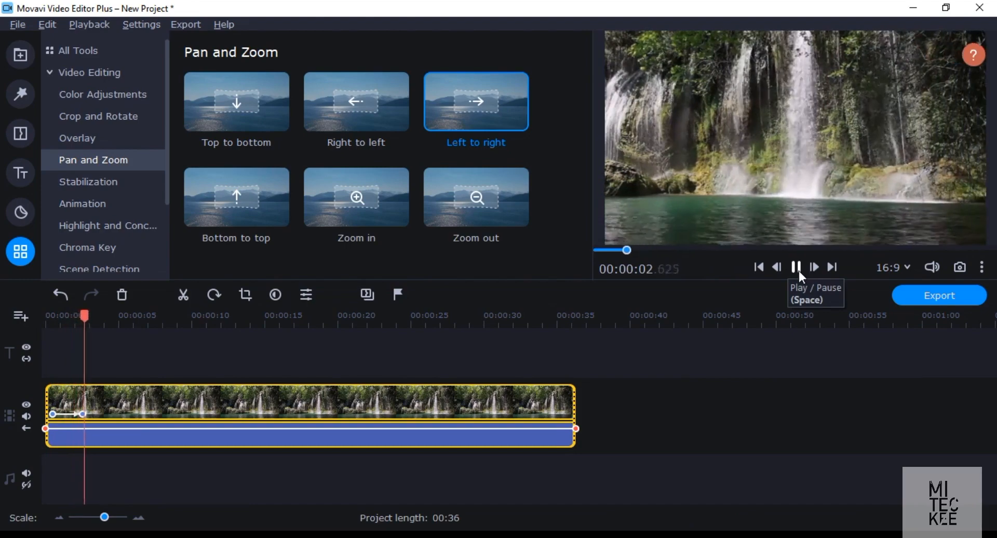
# Step: Extend the pan's end keyframe to around 00:00:08 and preview the longer motion
pyautogui.click(795, 267)
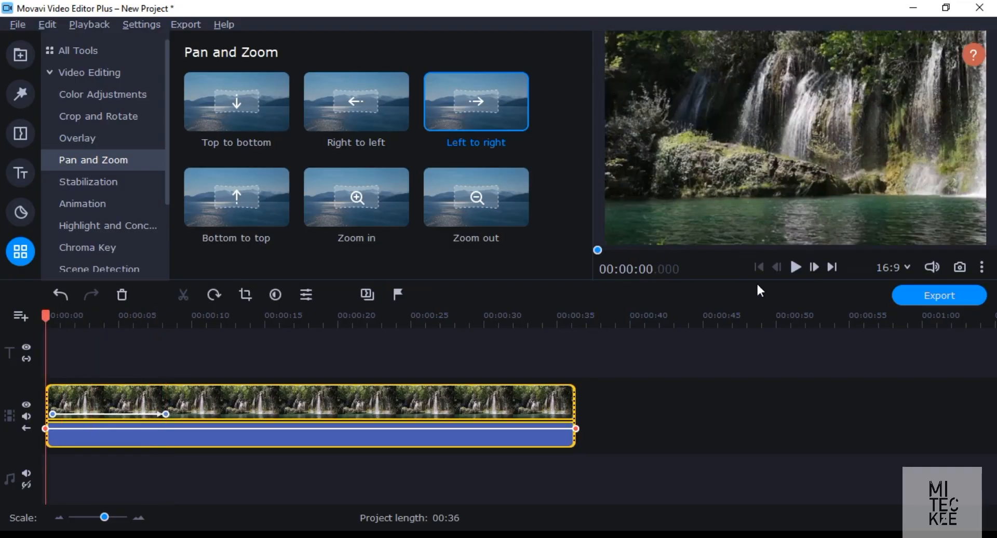
pyautogui.click(796, 267)
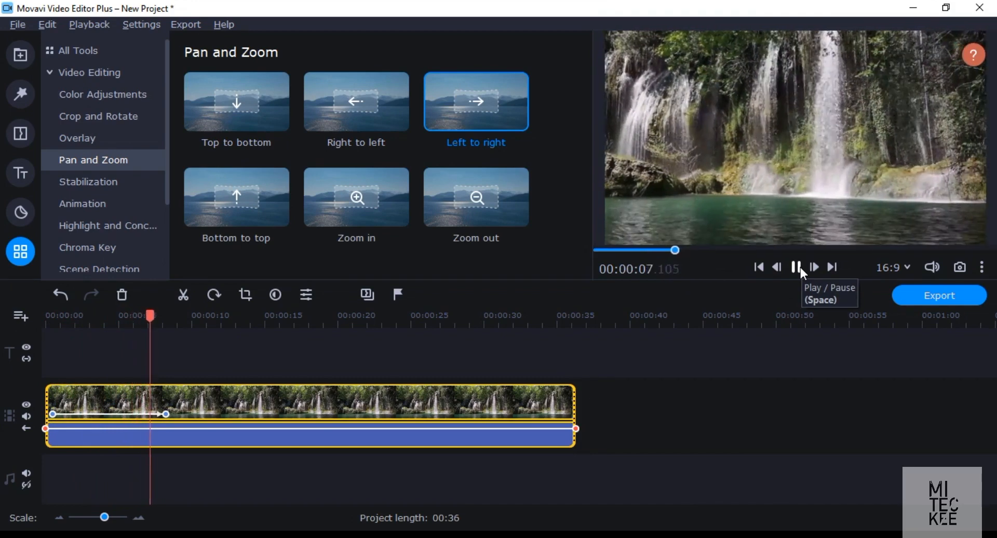
pyautogui.click(796, 267)
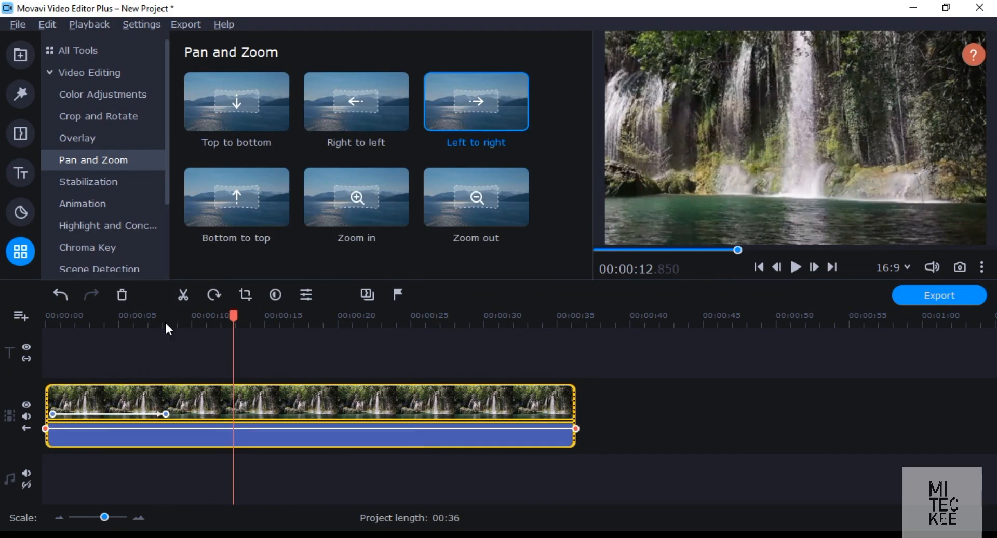
# Step: Split the waterfall clip at about 9.5 seconds and check the selected piece's effects
pyautogui.click(184, 315)
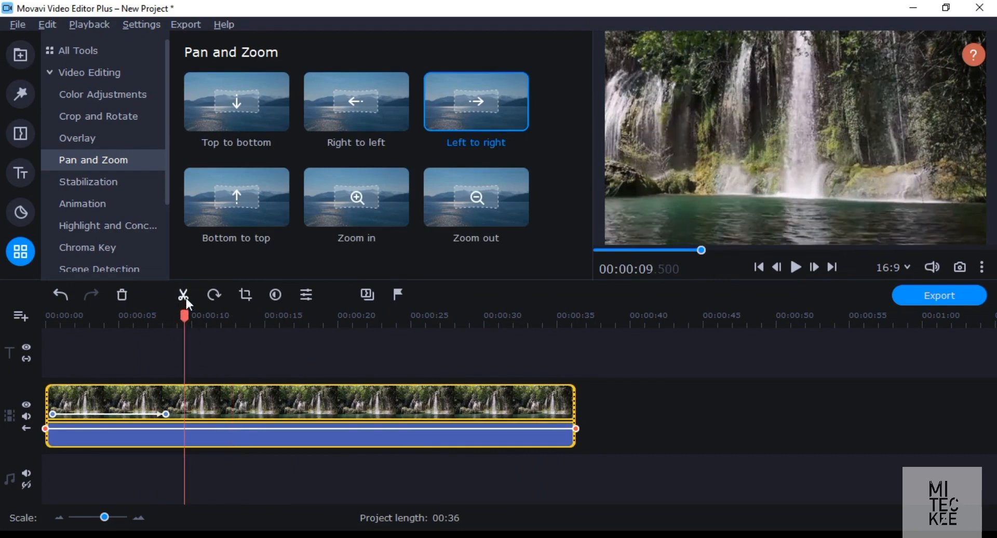
pyautogui.click(183, 294)
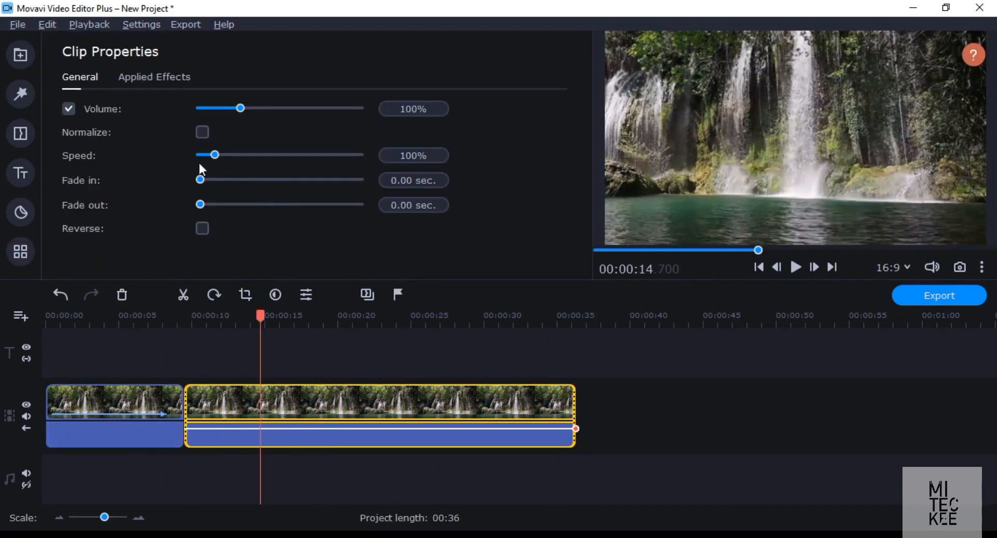
pyautogui.click(154, 77)
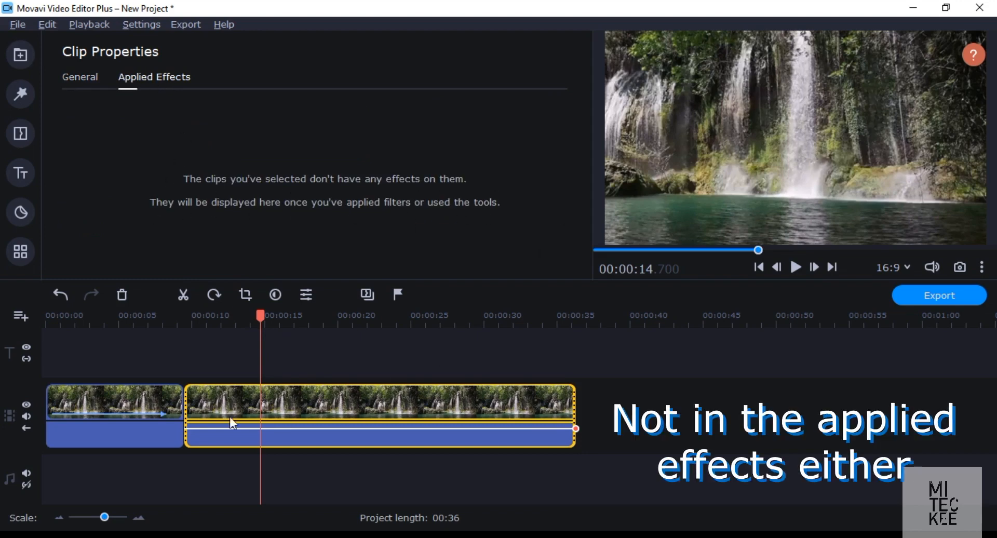
pyautogui.click(21, 55)
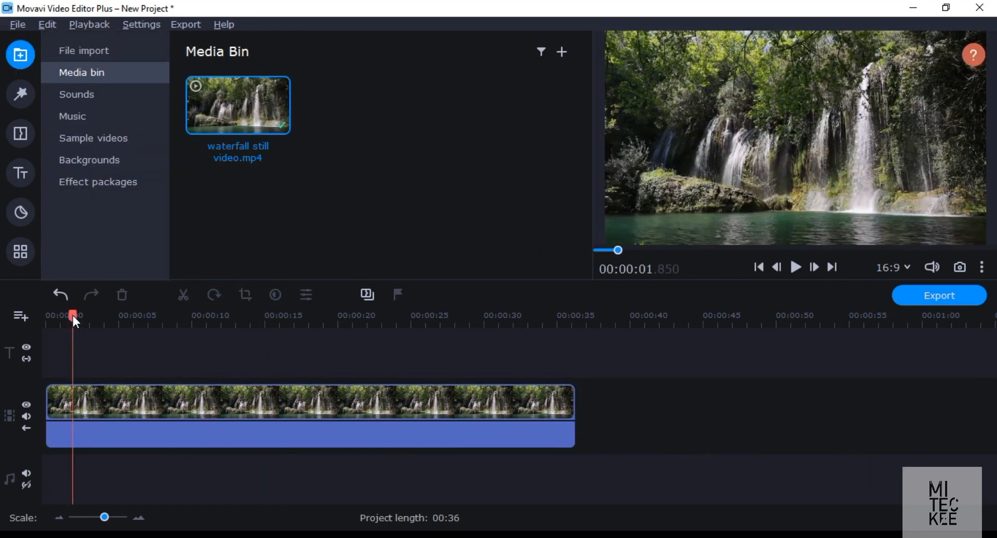
pyautogui.click(219, 315)
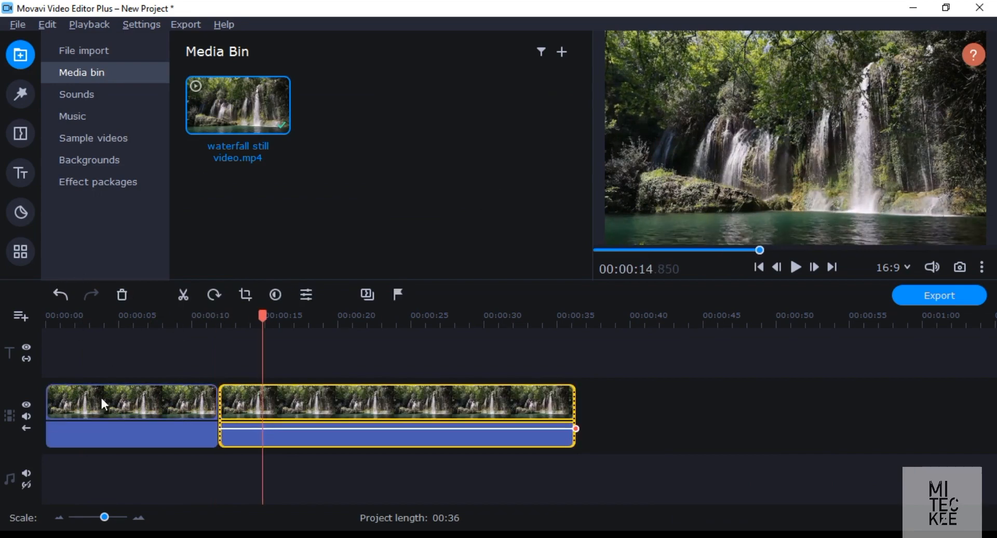
# Step: Apply a Left to right pan to the first piece, play it, then undo until the clip is whole again
pyautogui.click(19, 251)
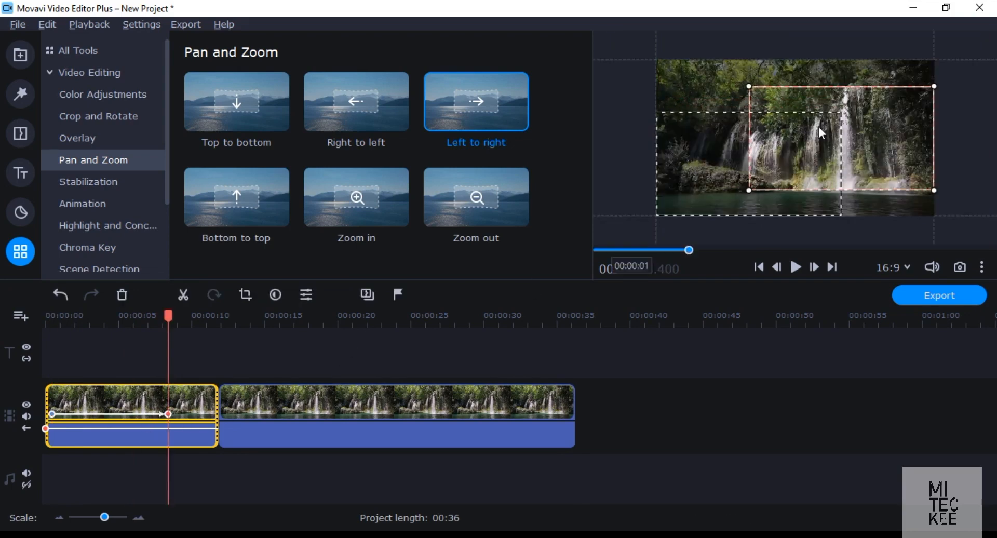
pyautogui.click(77, 138)
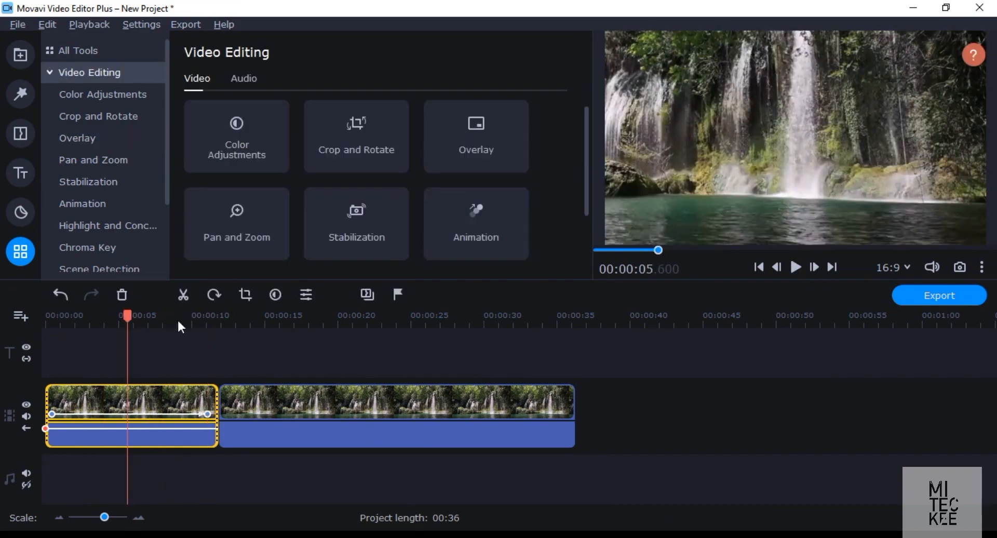
pyautogui.click(796, 267)
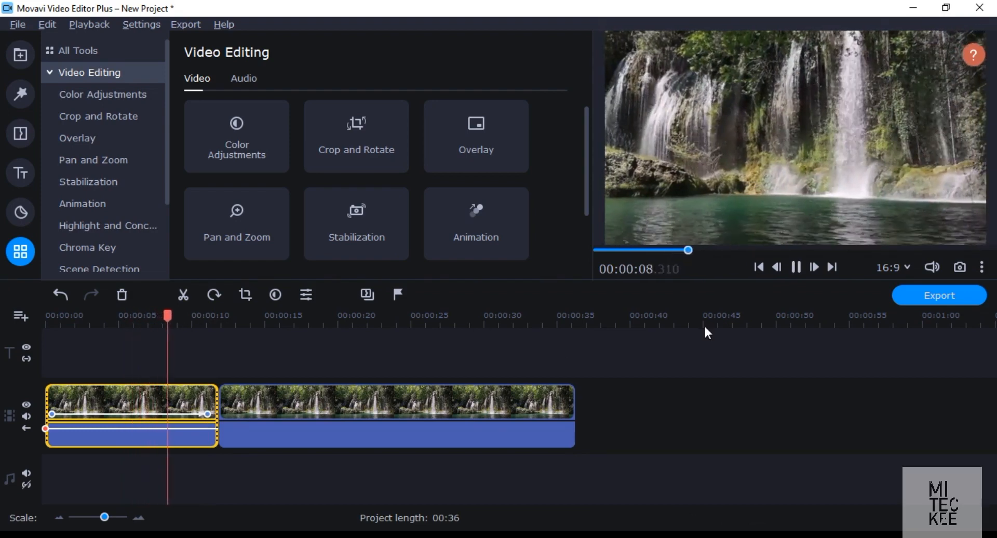
pyautogui.click(796, 267)
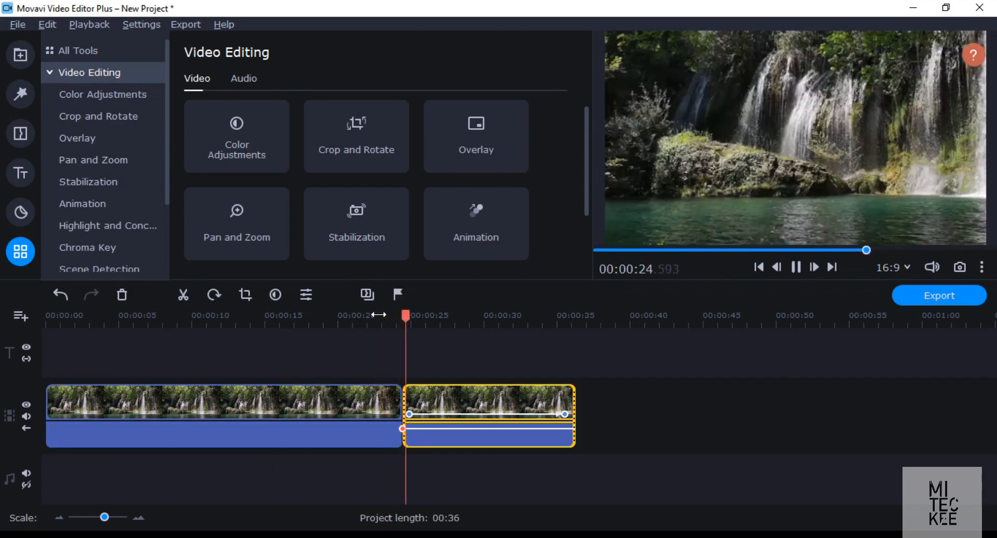
pyautogui.click(795, 267)
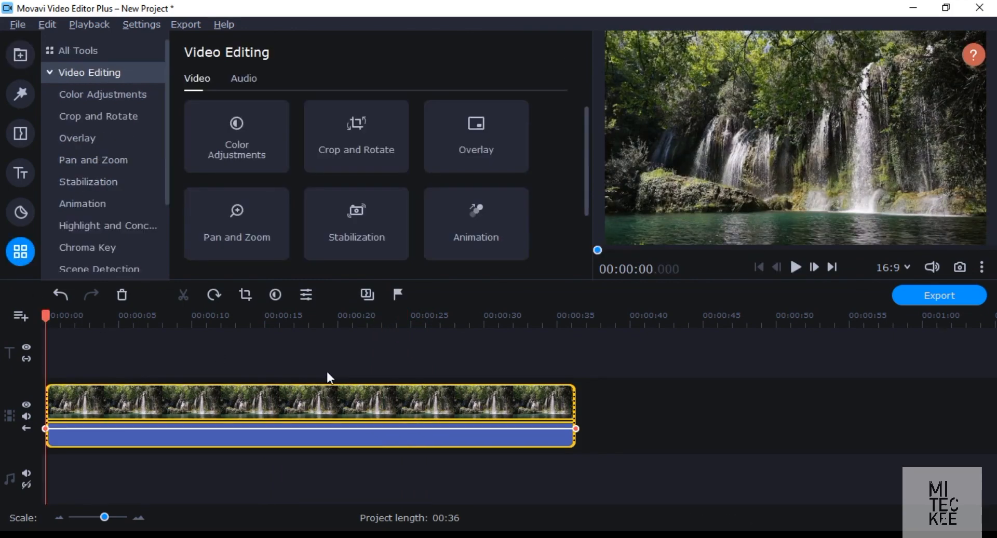
pyautogui.moveTo(232, 392)
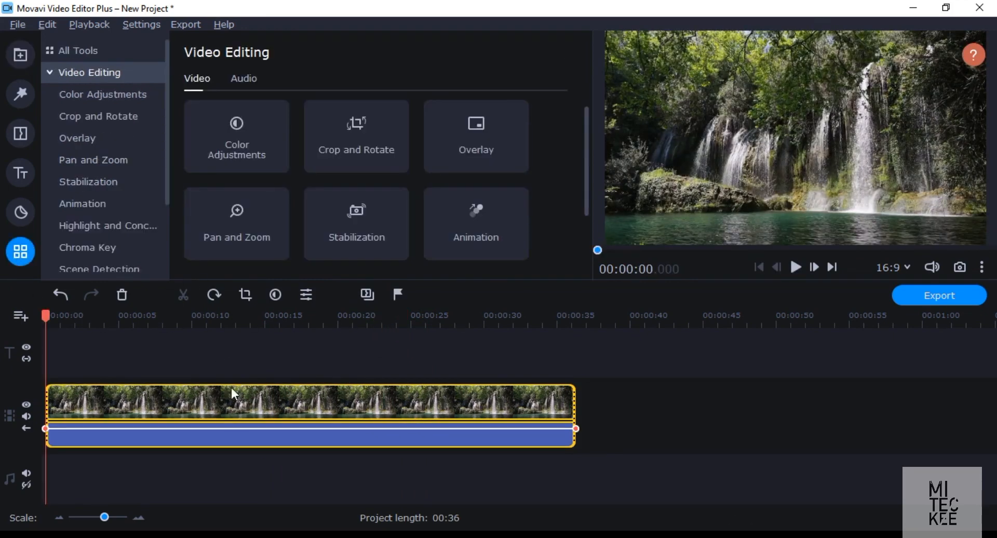
# Step: Give the whole clip a fresh Left to right pan, reposition its framing rectangle and preview it
pyautogui.click(93, 160)
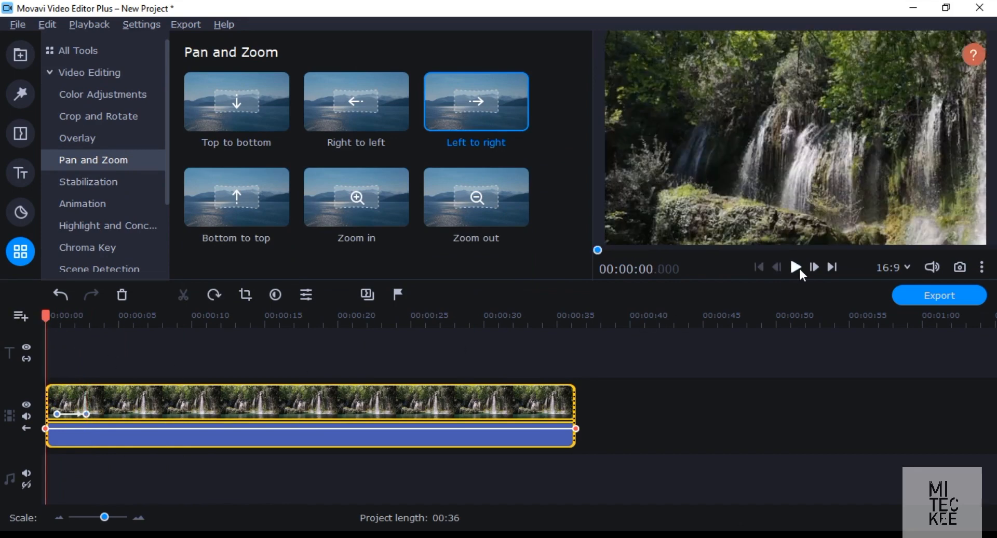
pyautogui.click(796, 267)
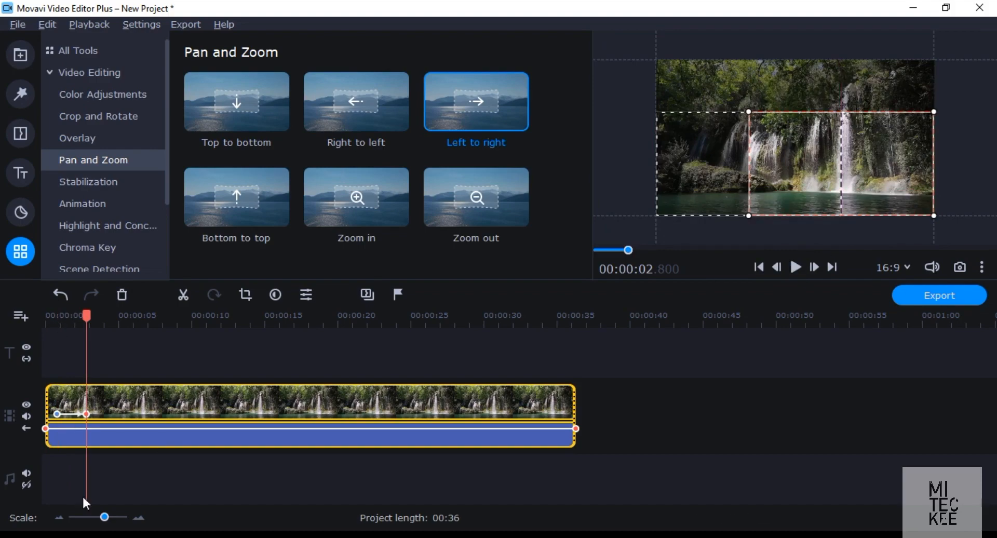
pyautogui.click(795, 267)
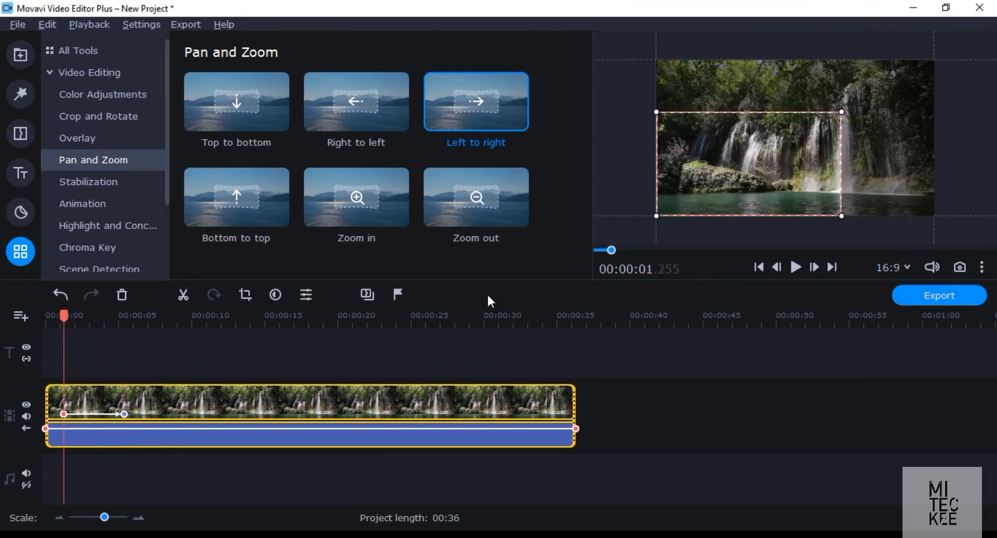
pyautogui.moveTo(274, 376)
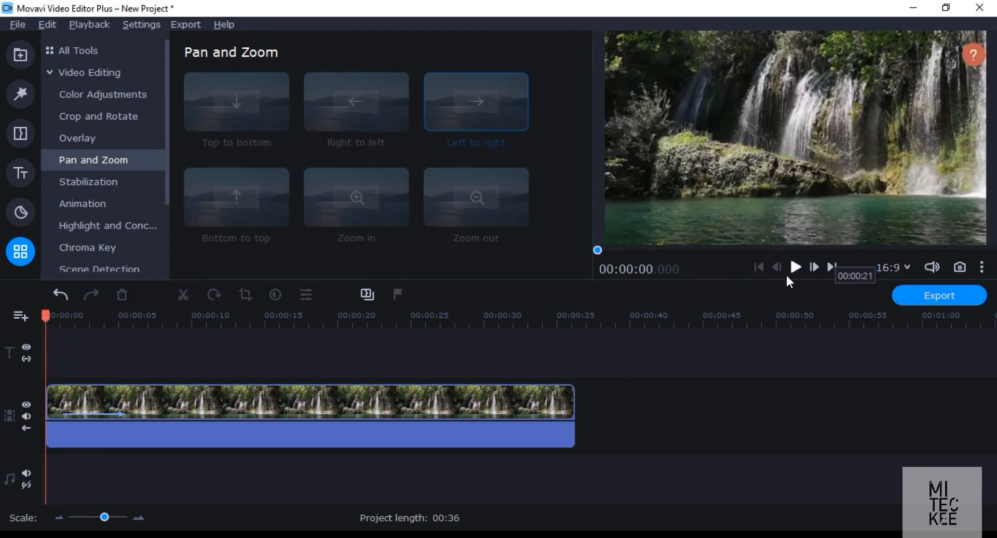
pyautogui.click(796, 268)
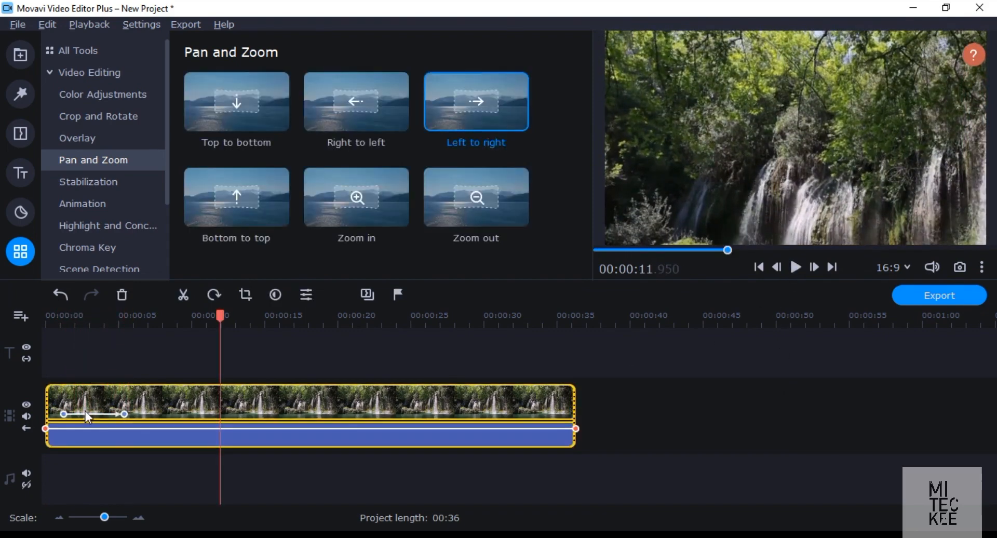
# Step: Add a Bottom to top pan keyframe after the first motion and widen the timeline scale
pyautogui.click(476, 197)
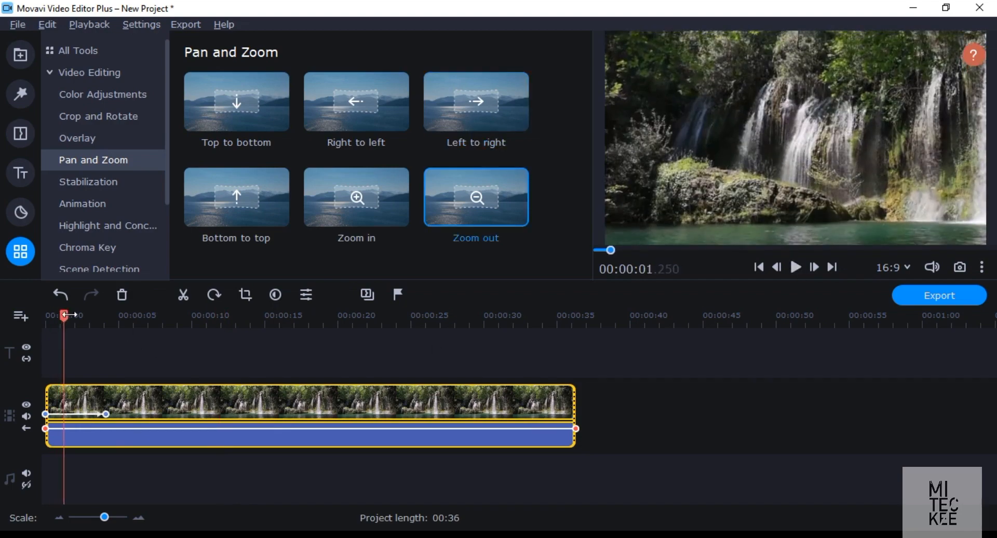
pyautogui.click(796, 267)
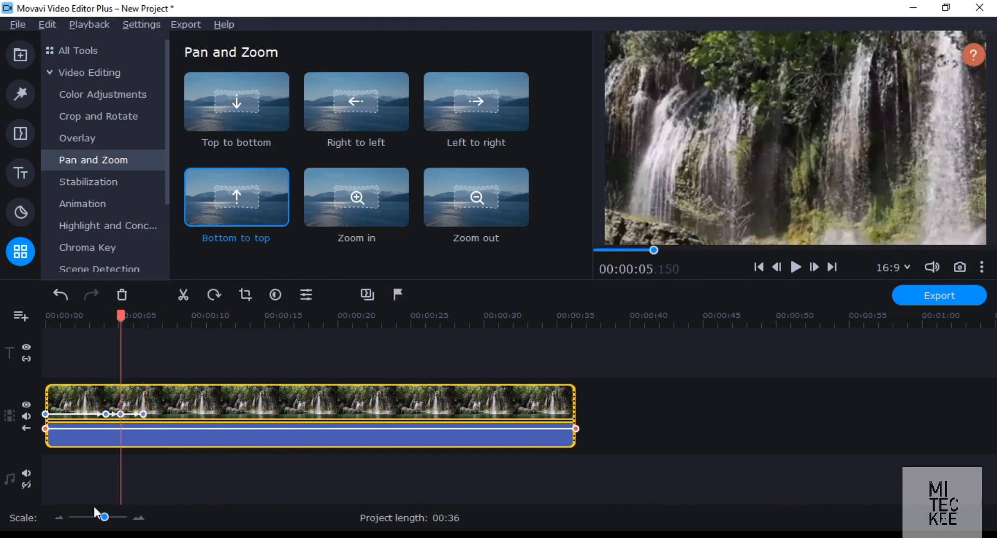
pyautogui.moveTo(102, 518); pyautogui.dragTo(109, 517)
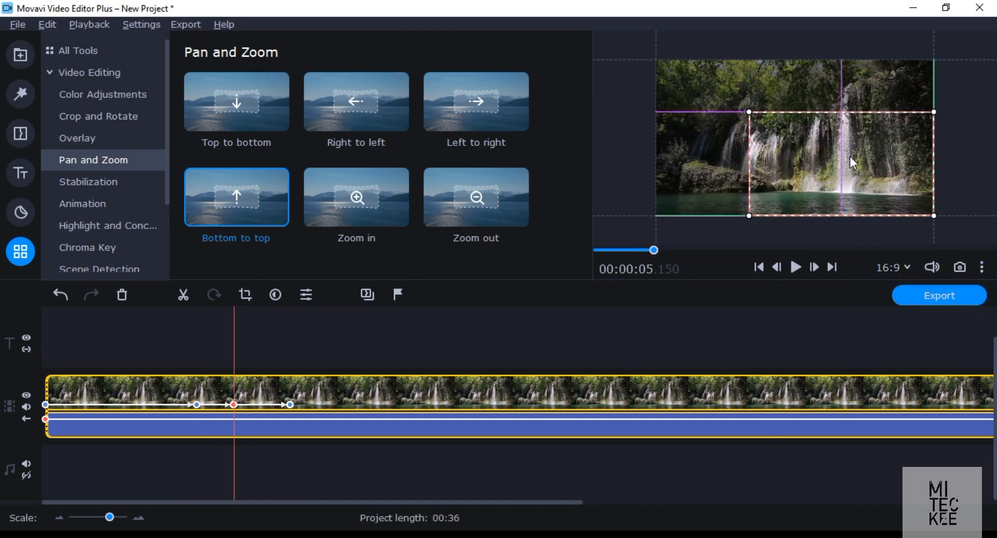
# Step: Adjust the middle pan keyframe and preview the combined motion with Play and Pause
pyautogui.click(795, 267)
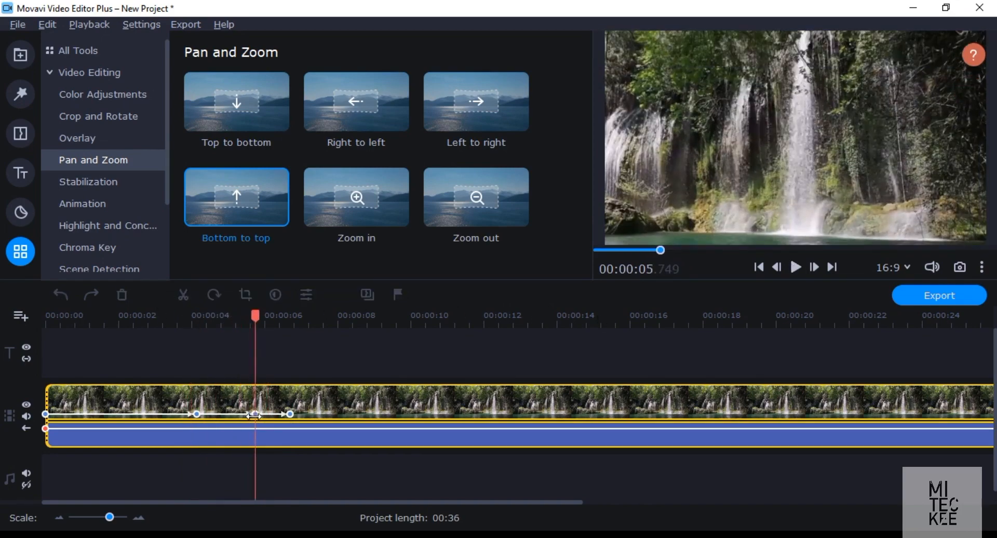
pyautogui.click(796, 267)
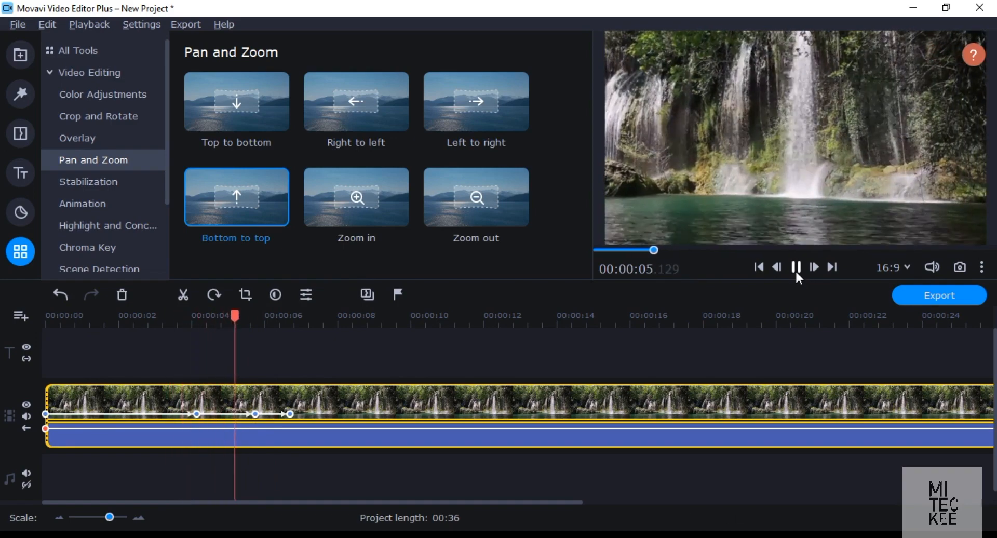
pyautogui.click(796, 267)
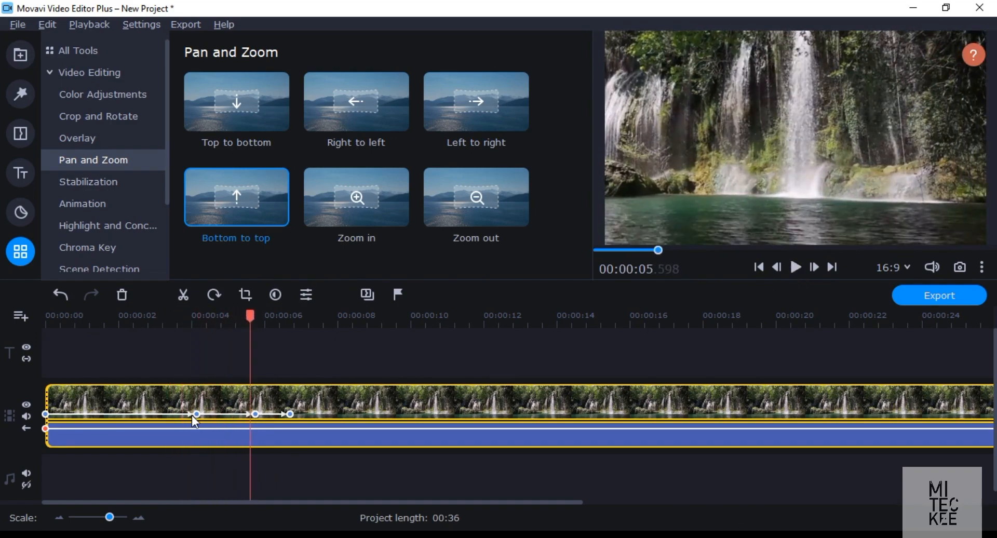